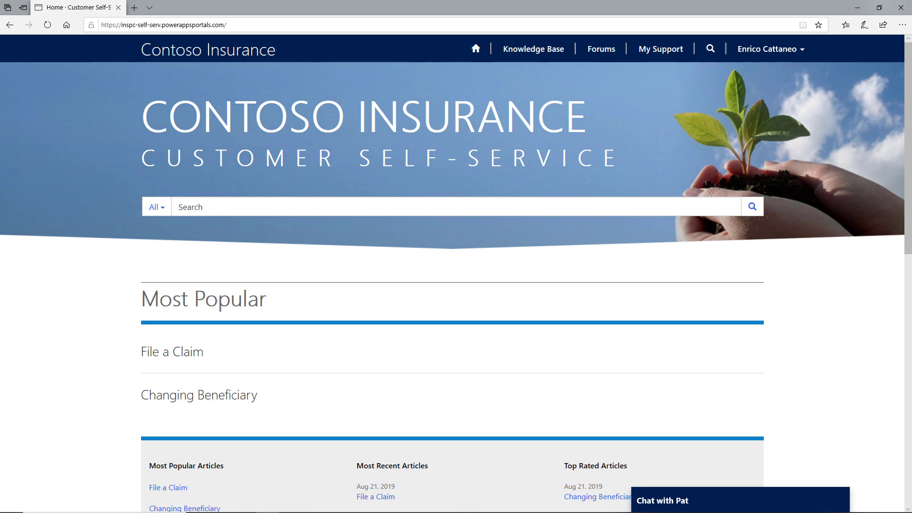
{"action": "mouse_move", "coordinate": [668, 504]}
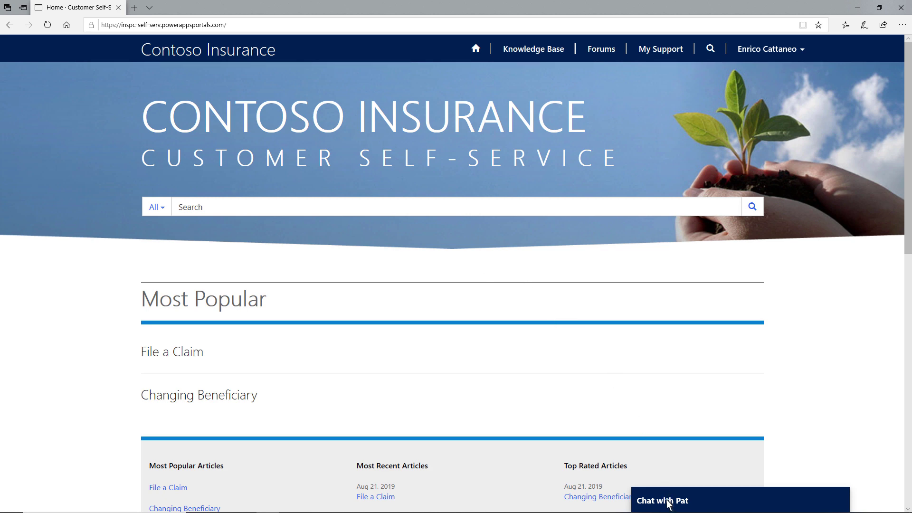
Step: Start a chat with virtual agent Pat from the 'Chat with Pat' bar
{"action": "left_click", "coordinate": [661, 500]}
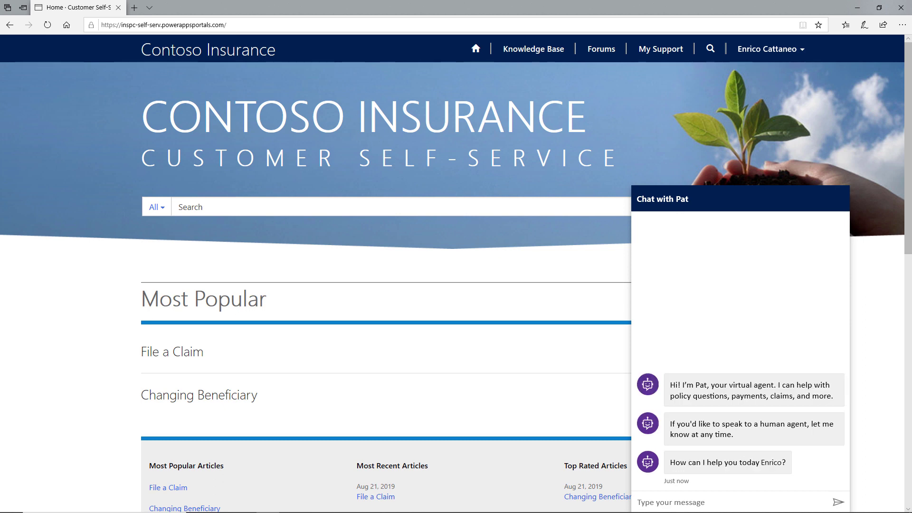
{"action": "mouse_move", "coordinate": [652, 507]}
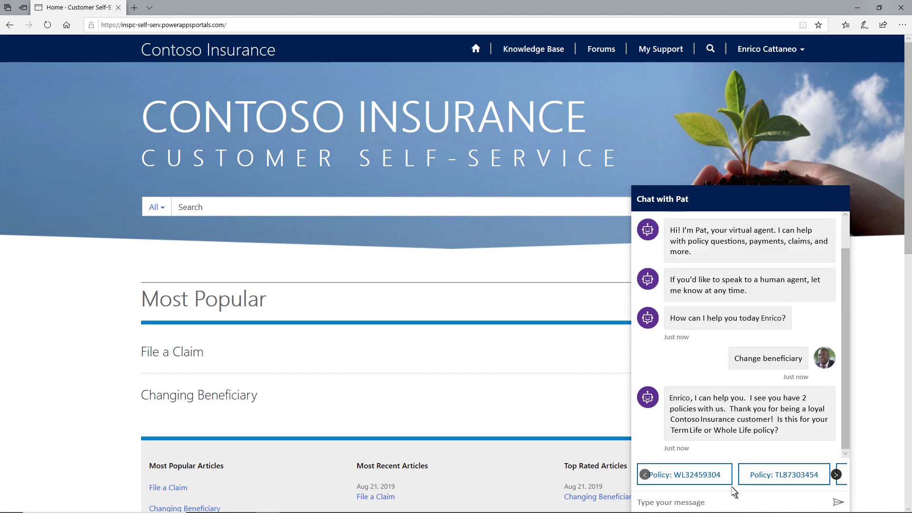
{"action": "left_click", "coordinate": [684, 476]}
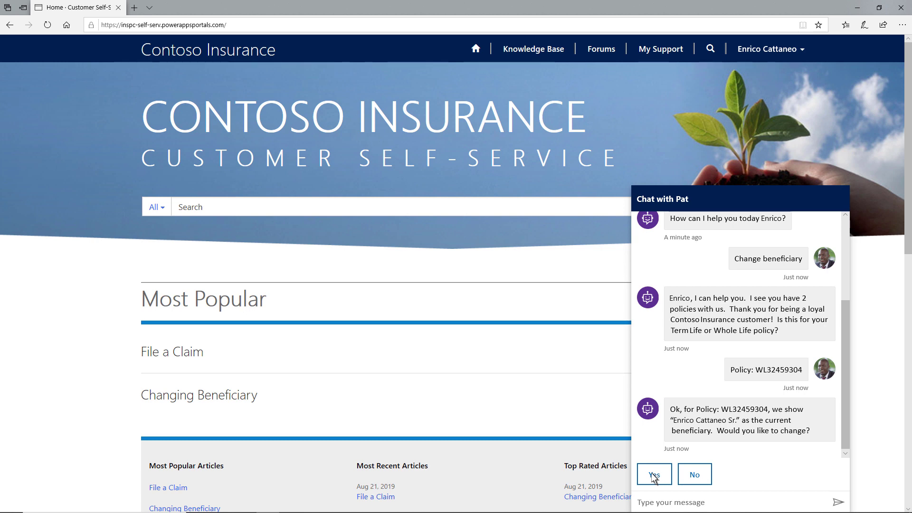
{"action": "left_click", "coordinate": [653, 474]}
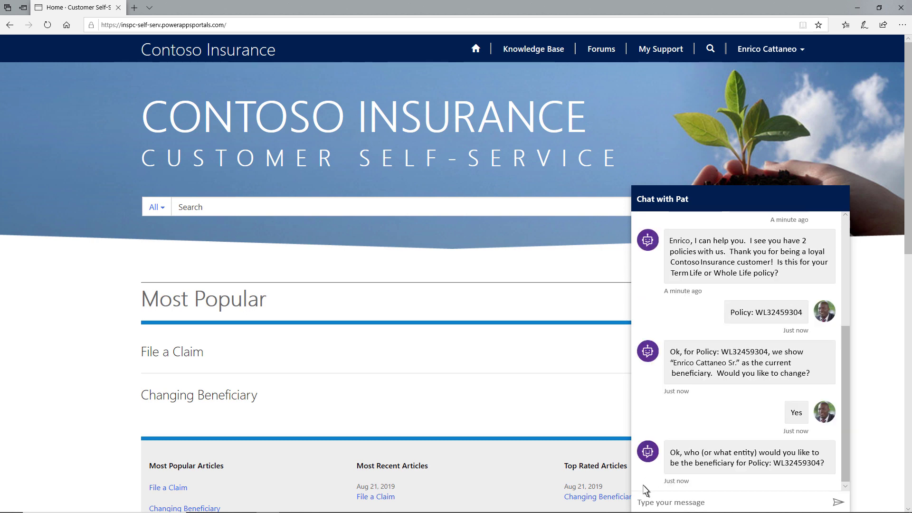
{"action": "type", "text": "Cara Cattaneo"}
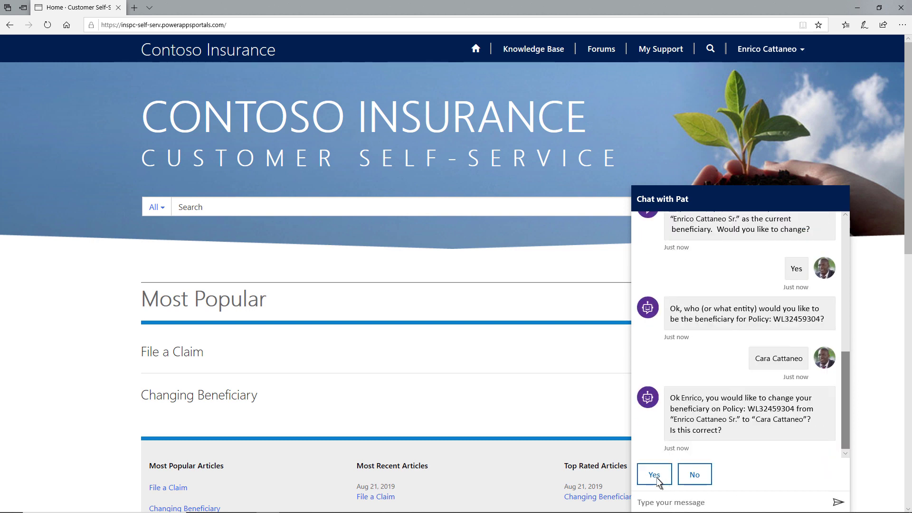
Step: Confirm the beneficiary change and the email address for the form, then decline further help
{"action": "left_click", "coordinate": [653, 474]}
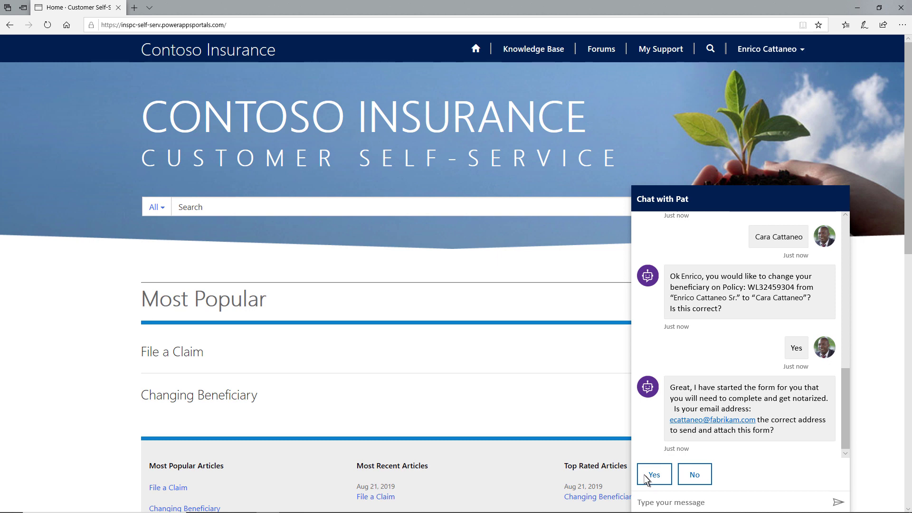
{"action": "left_click", "coordinate": [654, 473]}
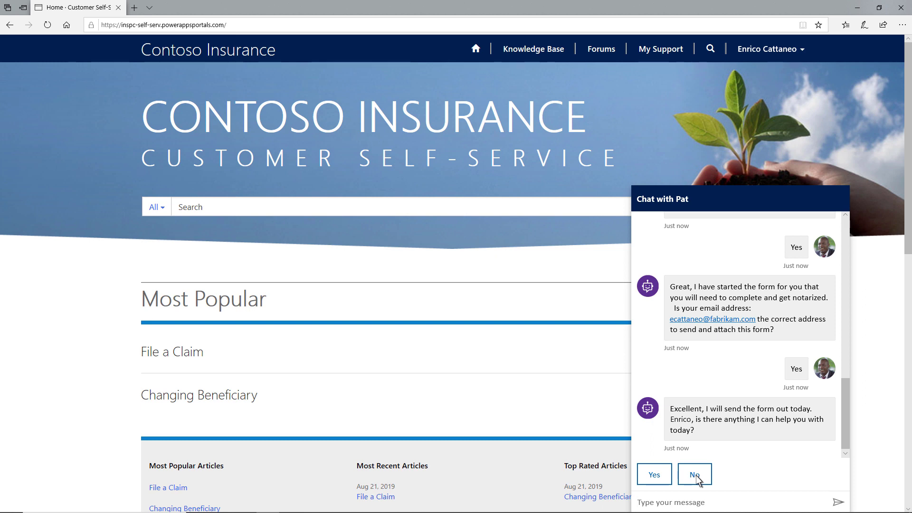
{"action": "left_click", "coordinate": [694, 475]}
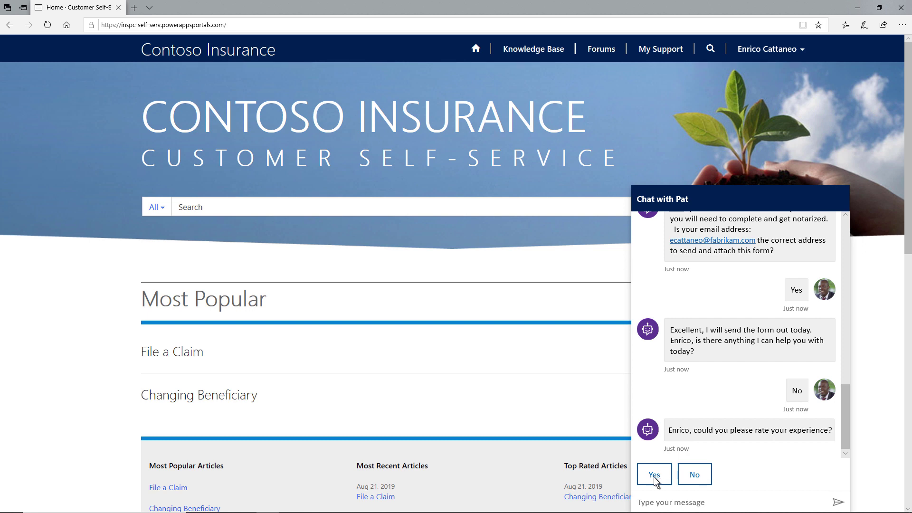
Step: Agree to rate the chat experience, then answer 'No, thanks' to finish the chat
{"action": "left_click", "coordinate": [654, 474]}
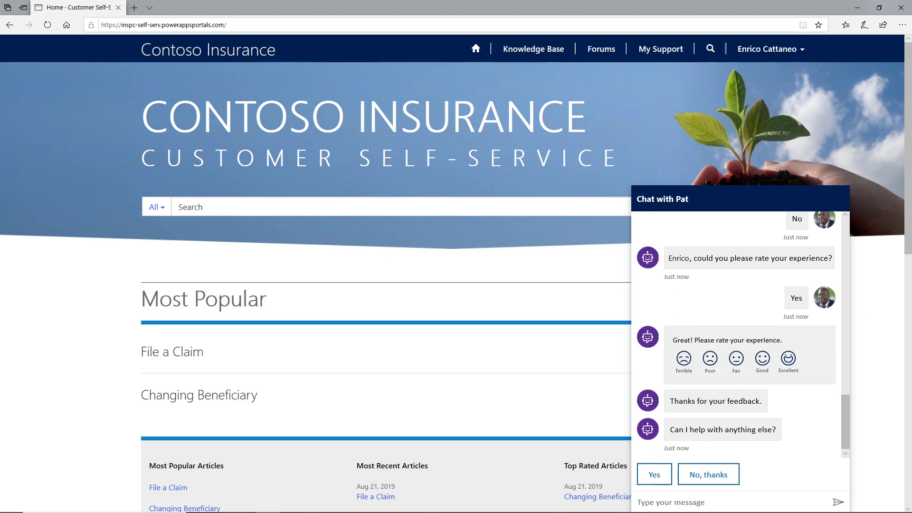
{"action": "left_click", "coordinate": [708, 474]}
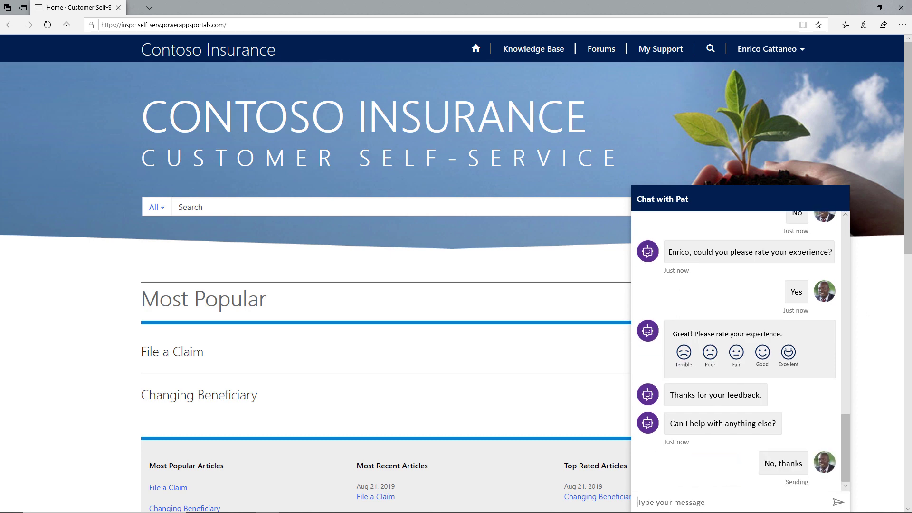